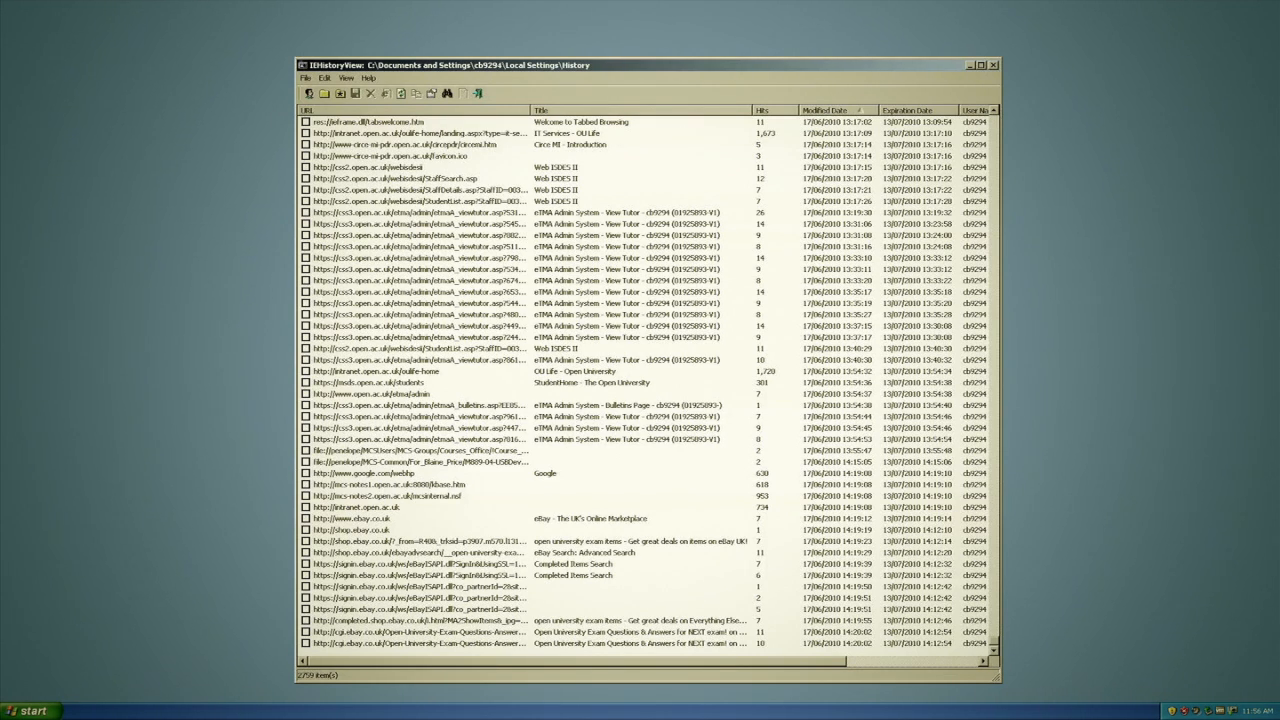
Step: Select the final history row, the cgi.ebay.co.uk Open-University-Exam-Questions-Answers page with 10 hits
click(450, 643)
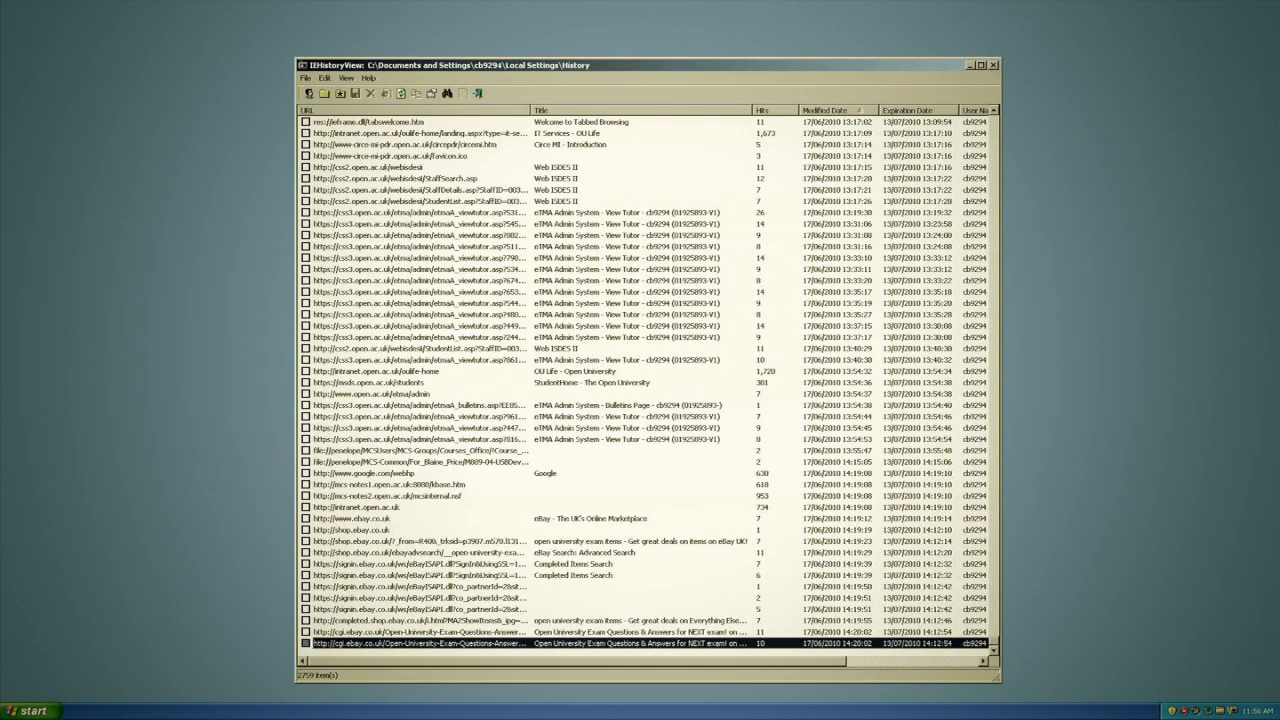